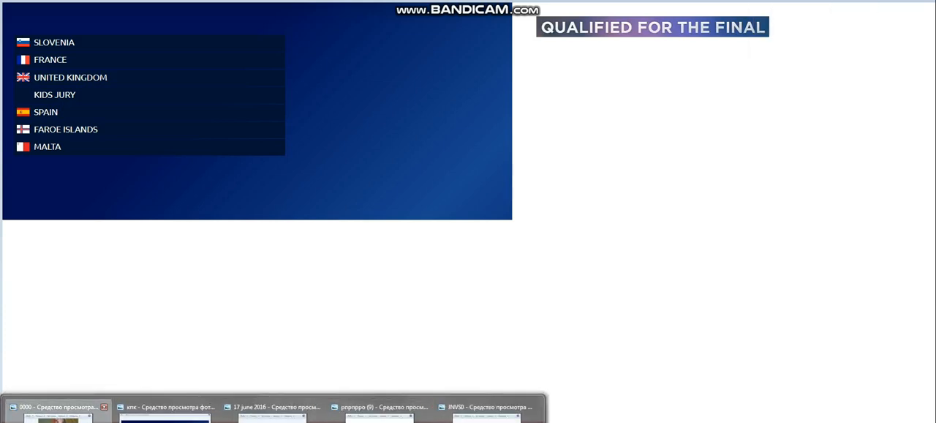
# Move the United Kingdom label from the left list to under the 'Qualified for the final' heading
pyautogui.click(56, 407)
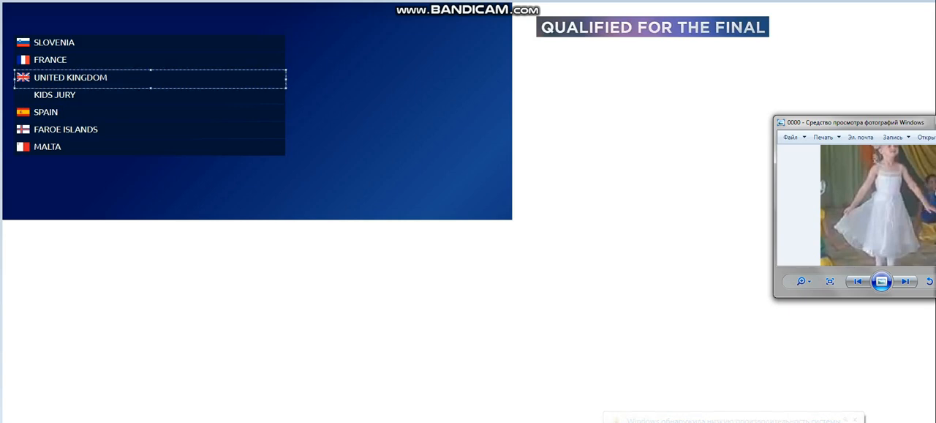
pyautogui.click(70, 76)
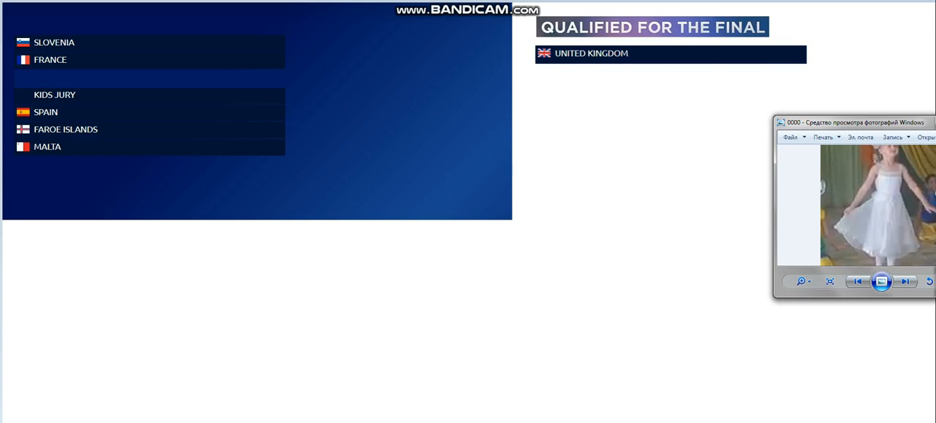
pyautogui.click(50, 58)
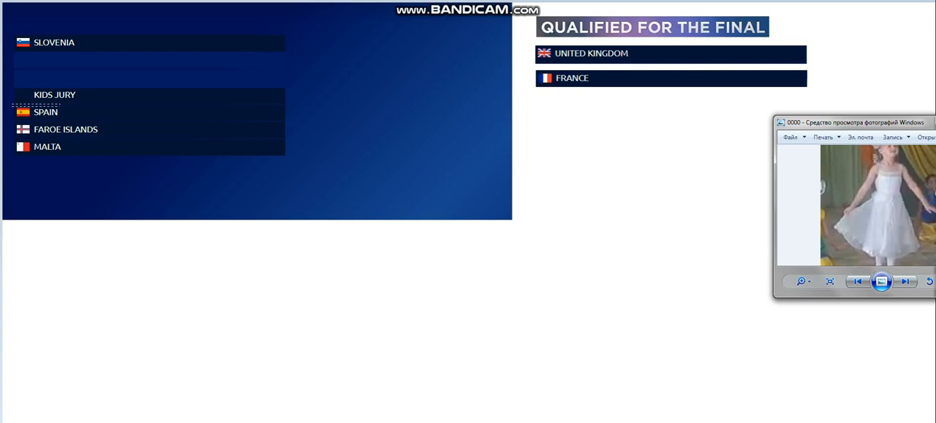
# Place the France label in the qualified column below United Kingdom
pyautogui.click(45, 111)
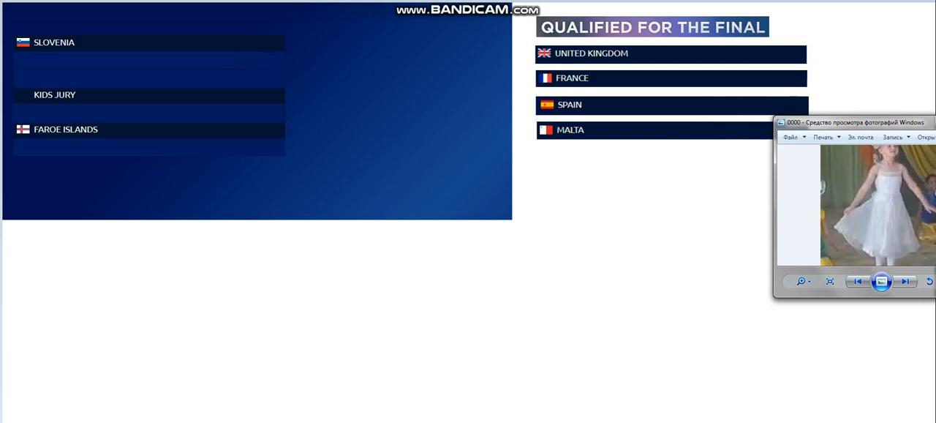
# Place Malta below Spain in the qualified column and select the Slovenia label for moving
pyautogui.click(66, 128)
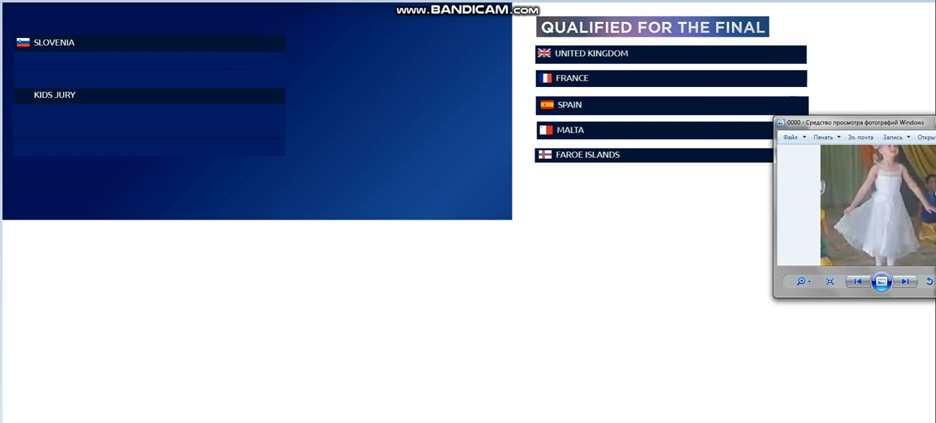
pyautogui.click(150, 42)
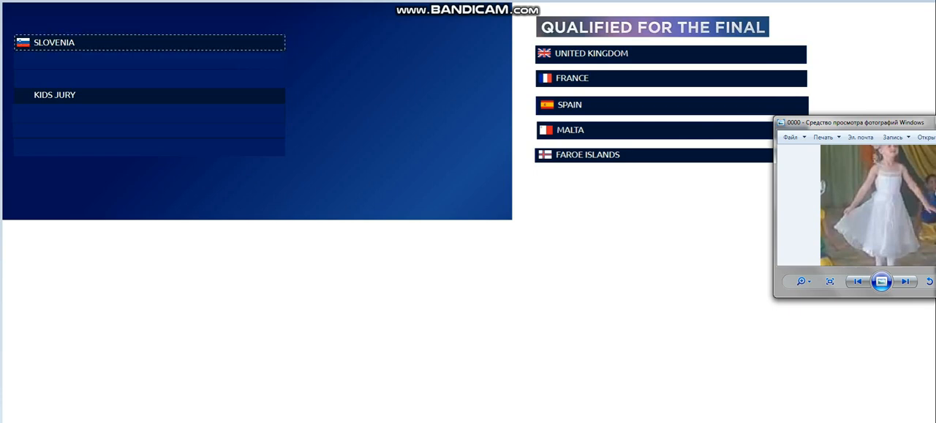